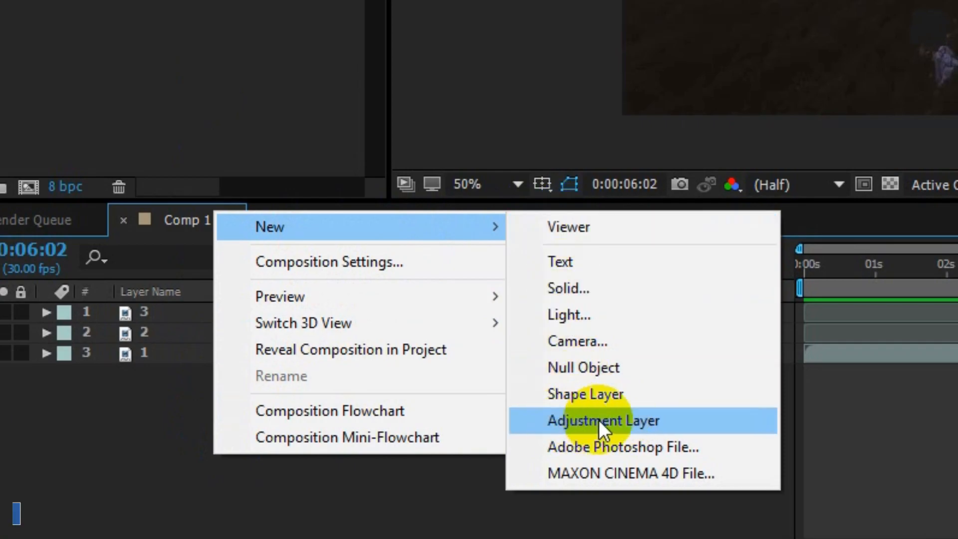
# Step: Create a new adjustment layer above the three clips in Comp 1
pyautogui.click(603, 420)
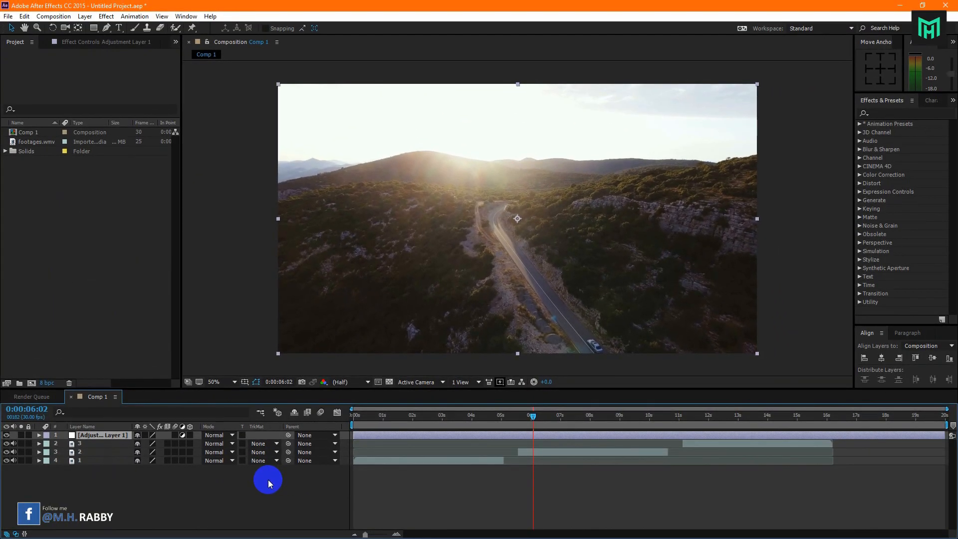
pyautogui.moveTo(514, 419)
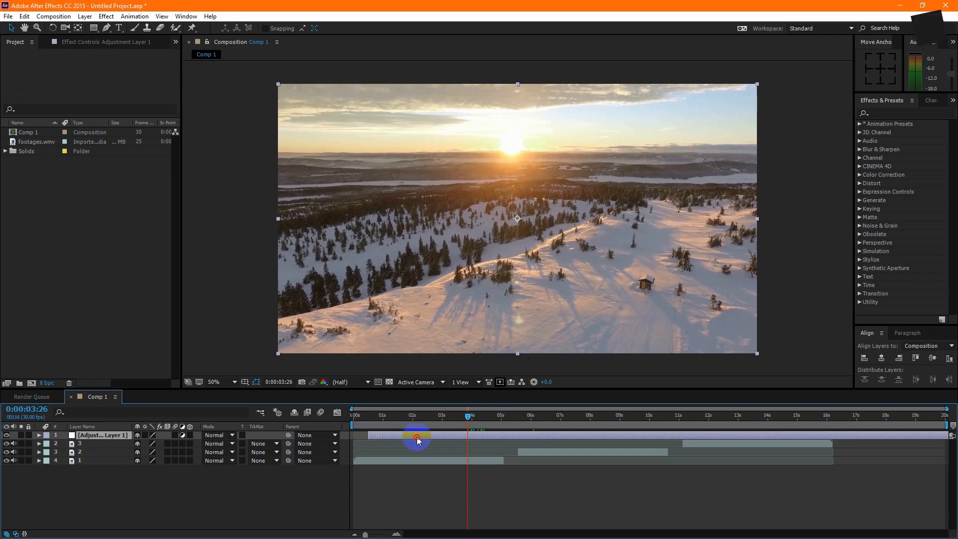
# Step: Split the adjustment layer at two points and keep only the short span around the first cut
pyautogui.press('ctrl+shift+d')
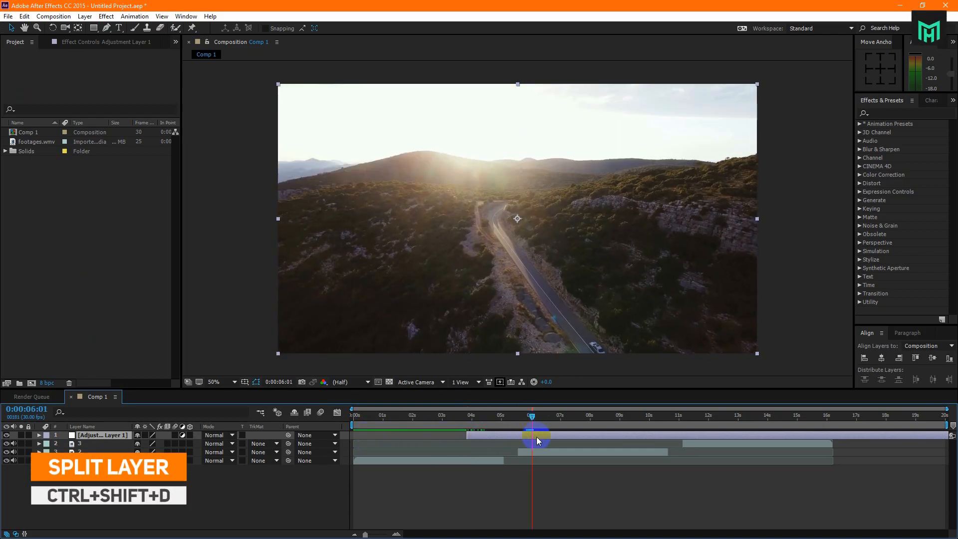
pyautogui.press('ctrl+shift+d')
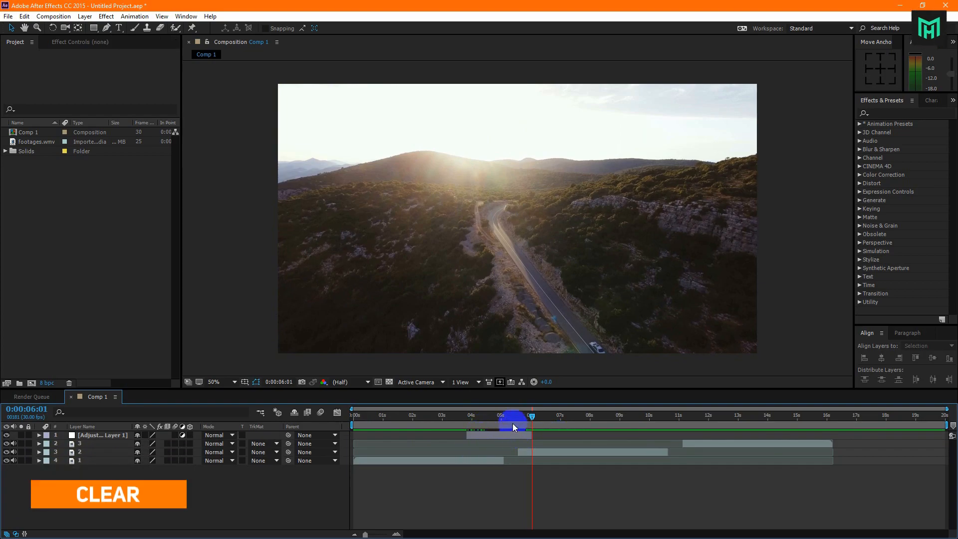
pyautogui.moveTo(528, 424); pyautogui.dragTo(492, 424)
pyautogui.write('M')
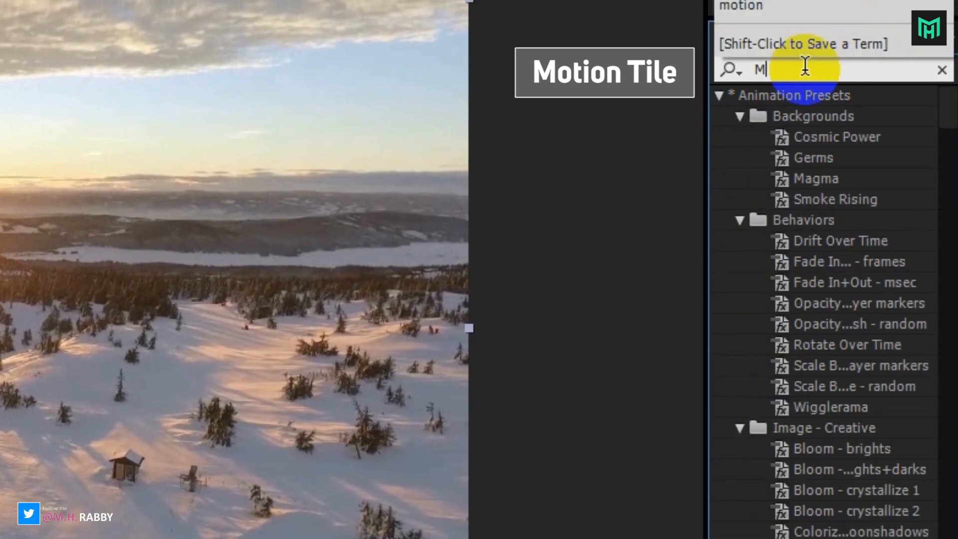
# Step: Find Motion Tile under Stylize and apply it to the adjustment layer
pyautogui.write('otion')
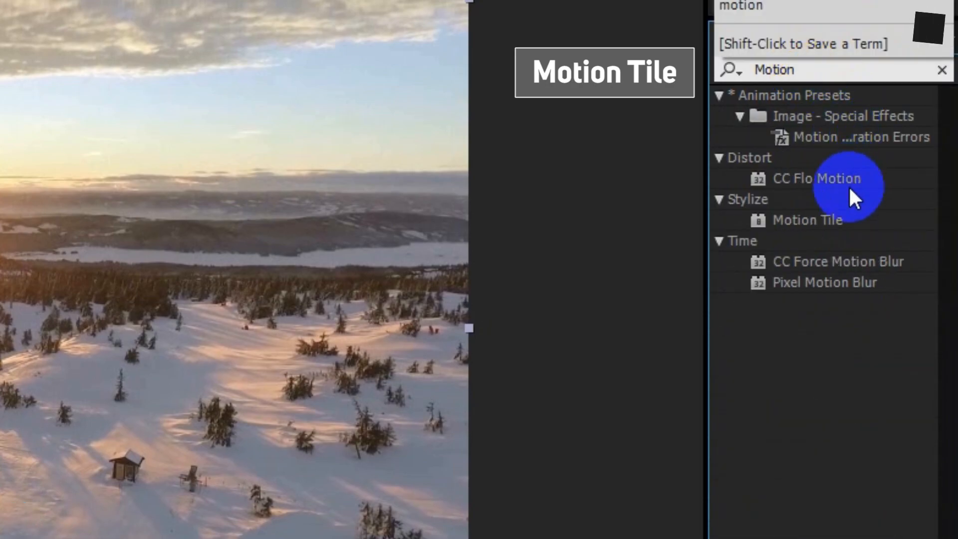
pyautogui.click(806, 220)
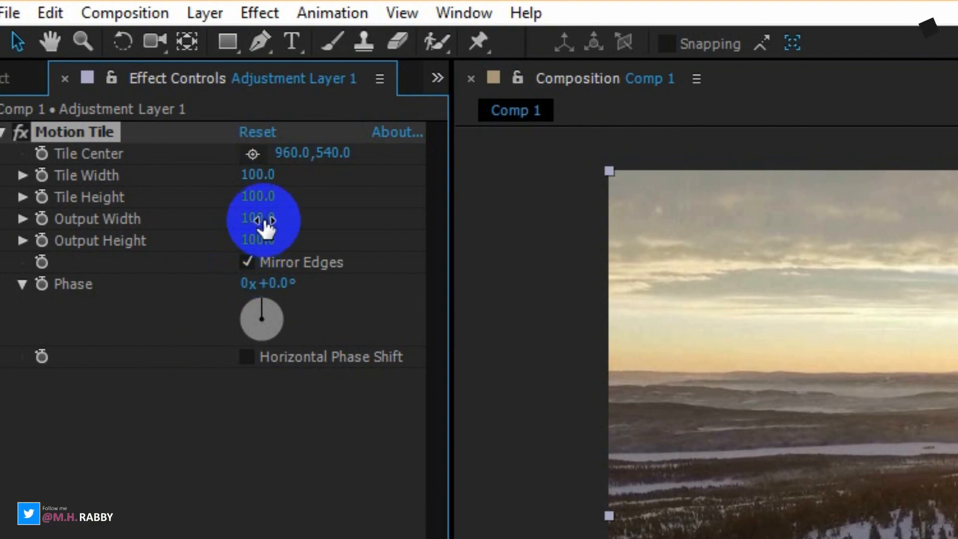
# Step: Set Motion Tile's Output Width and Output Height both to 1000
pyautogui.click(258, 218)
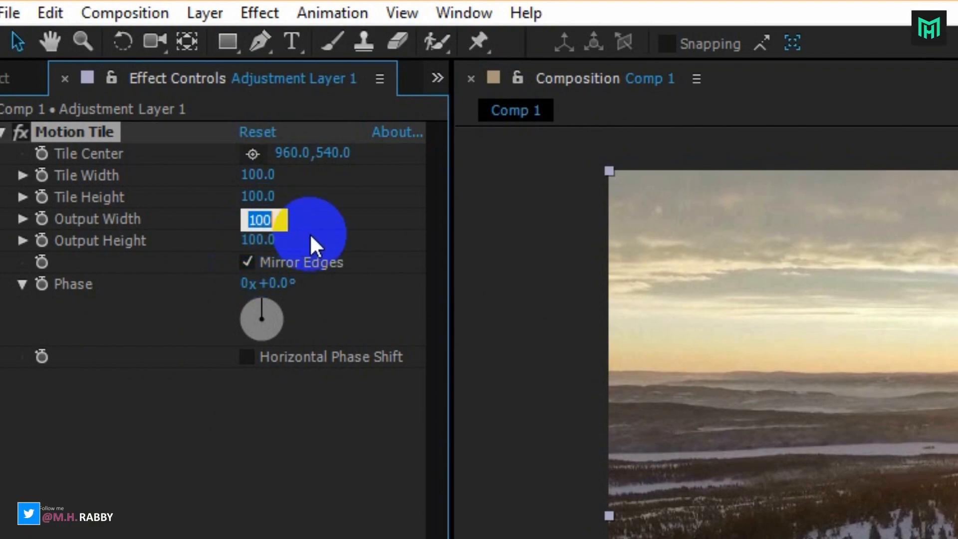
pyautogui.write('1000.0')
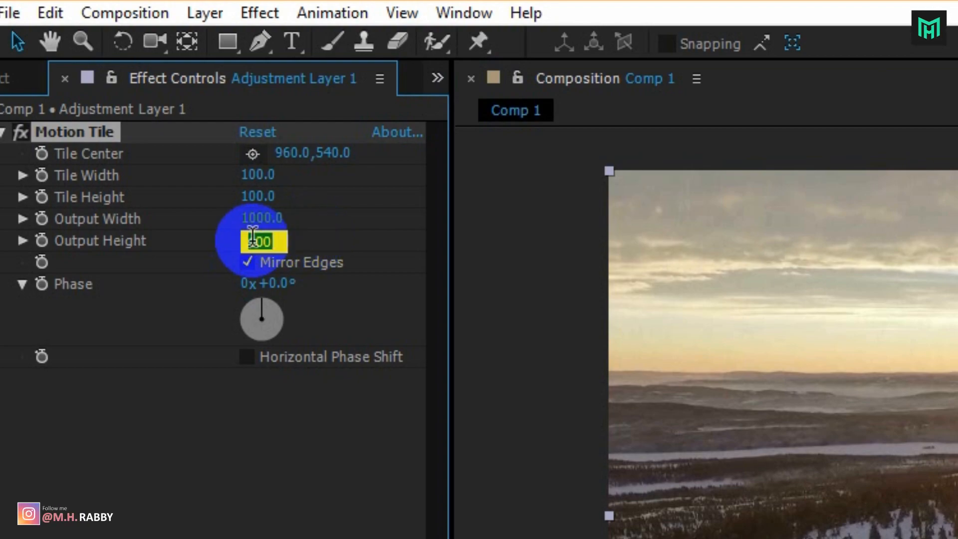
pyautogui.write('1000.0')
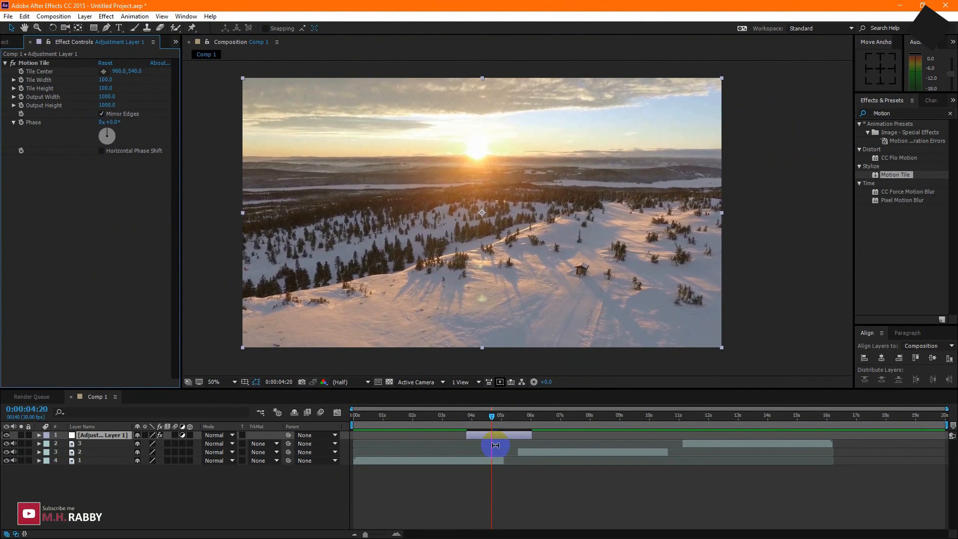
pyautogui.moveTo(494, 422); pyautogui.dragTo(475, 421)
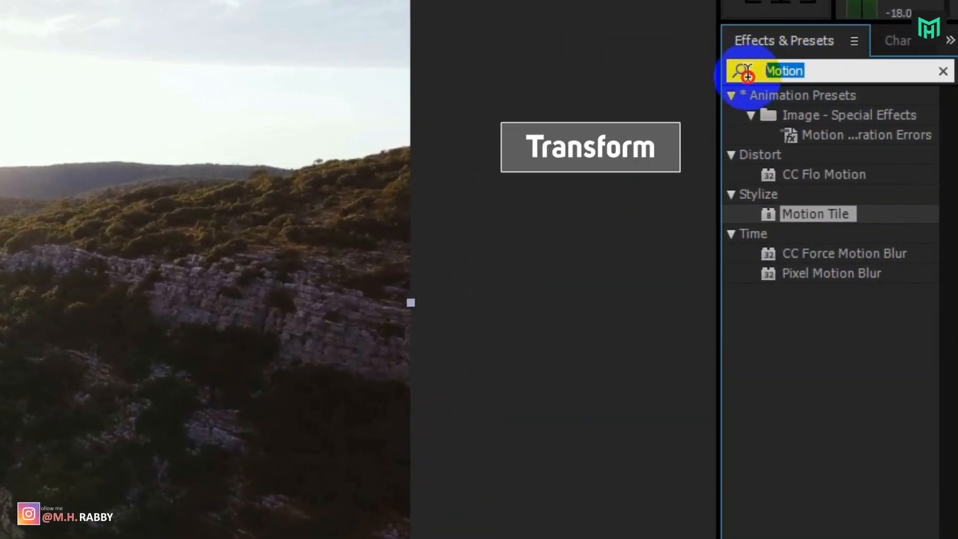
# Step: Apply Transform and keyframe Rotation from 0x to 1x+0° across the layer, scrubbing the spin
pyautogui.write('transform')
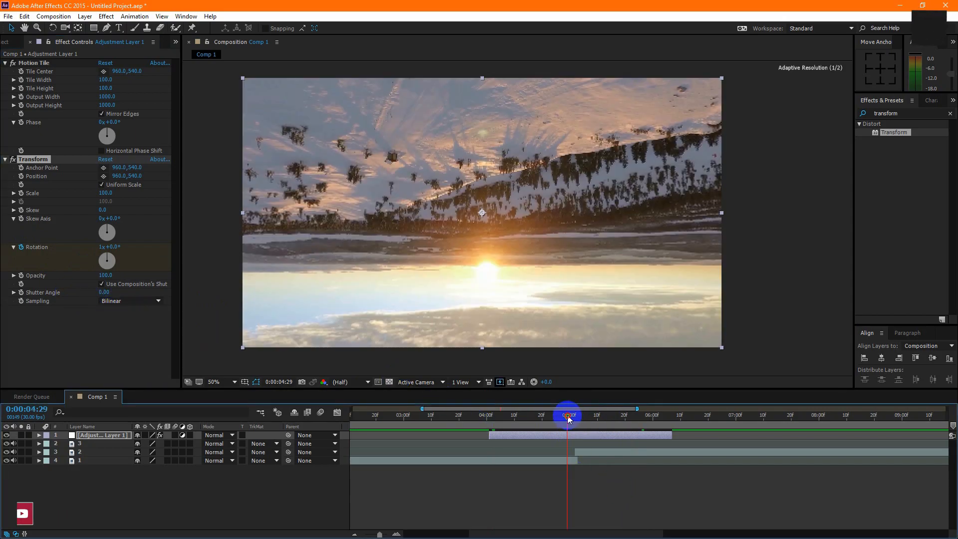
pyautogui.moveTo(568, 414); pyautogui.dragTo(536, 414)
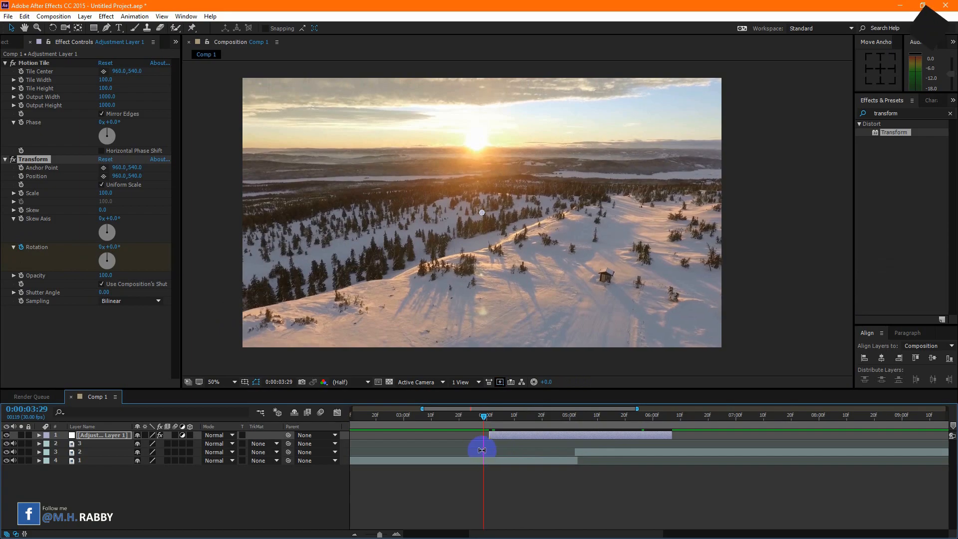
# Step: Reveal the keyframed Rotation with U and select both keyframes, scrubbing mid-turn
pyautogui.press('u')
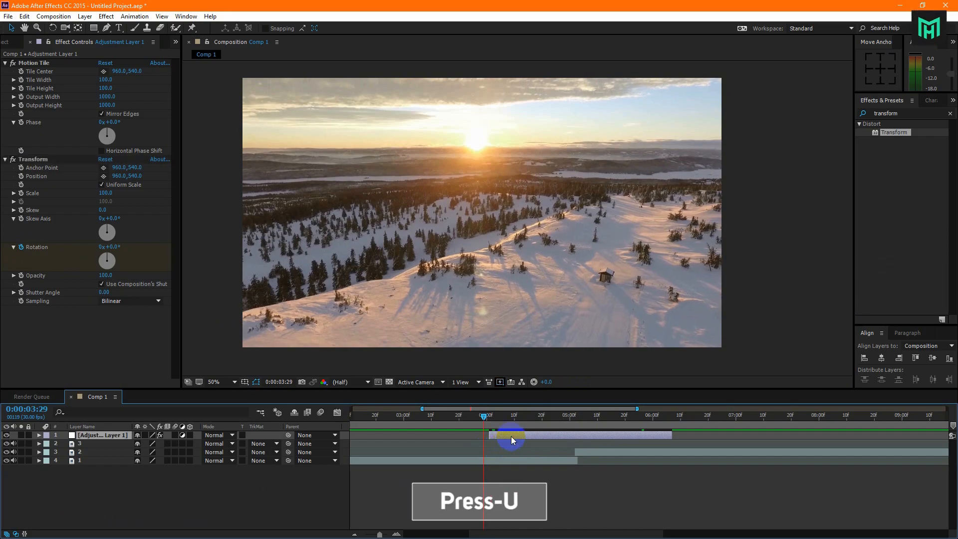
pyautogui.press('u')
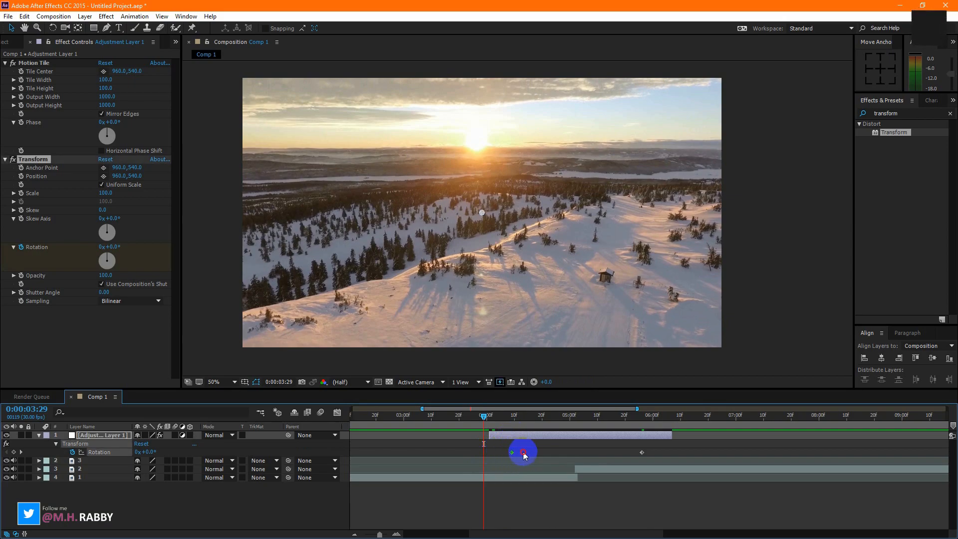
pyautogui.moveTo(523, 451); pyautogui.dragTo(593, 454)
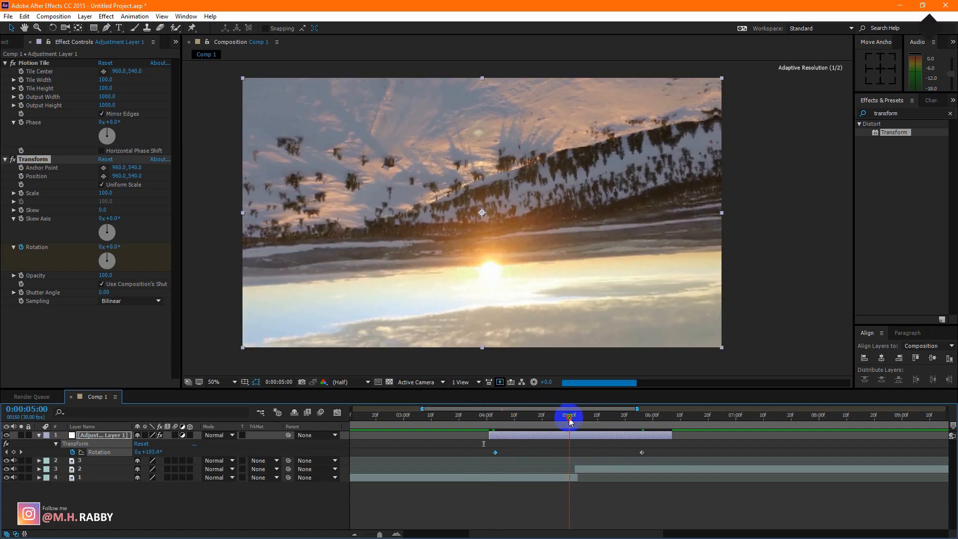
pyautogui.moveTo(568, 415); pyautogui.dragTo(544, 415)
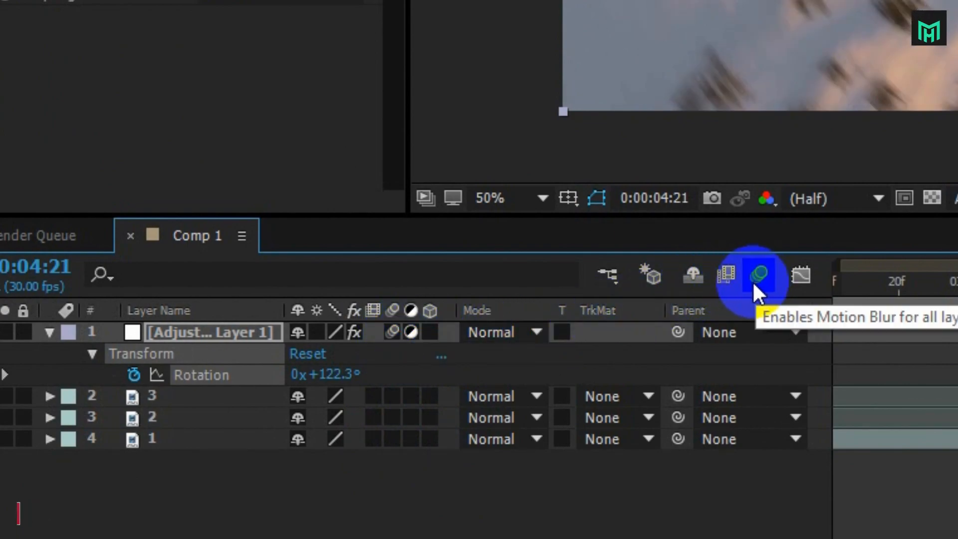
# Step: Switch on the composition's Enables Motion Blur and scrub the blurred spin
pyautogui.click(760, 275)
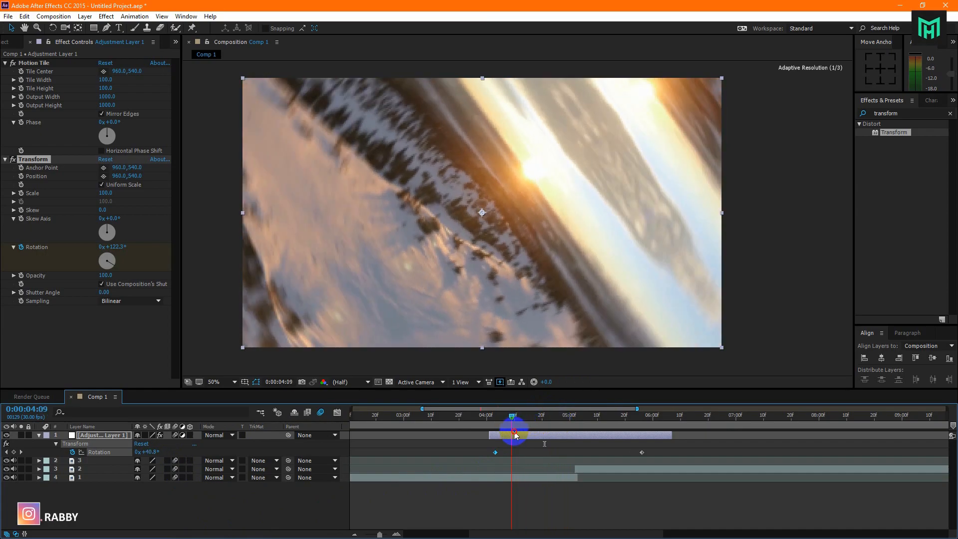
pyautogui.moveTo(515, 435); pyautogui.dragTo(552, 435)
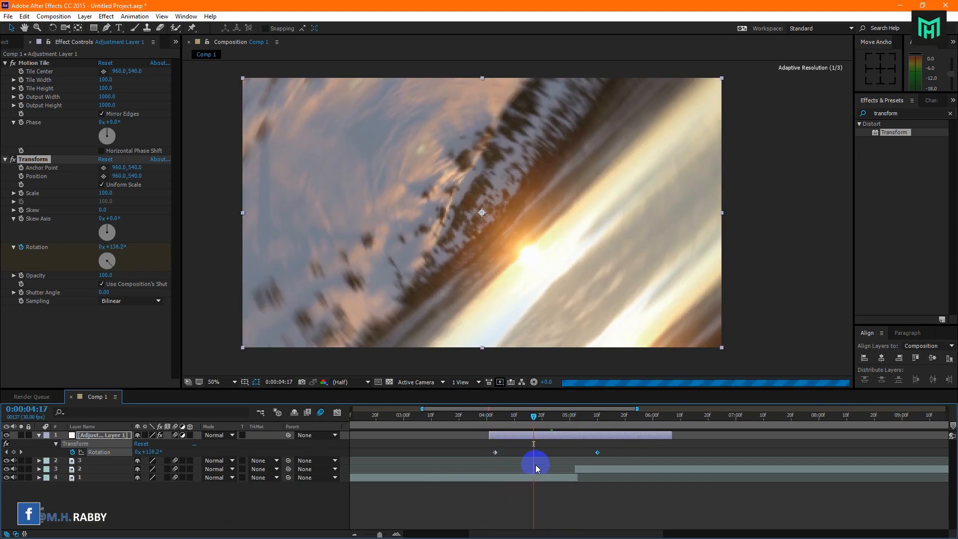
# Step: Tighten the end Rotation keyframe so Adjustment Layer 1 spins a quicker full turn
pyautogui.click(103, 469)
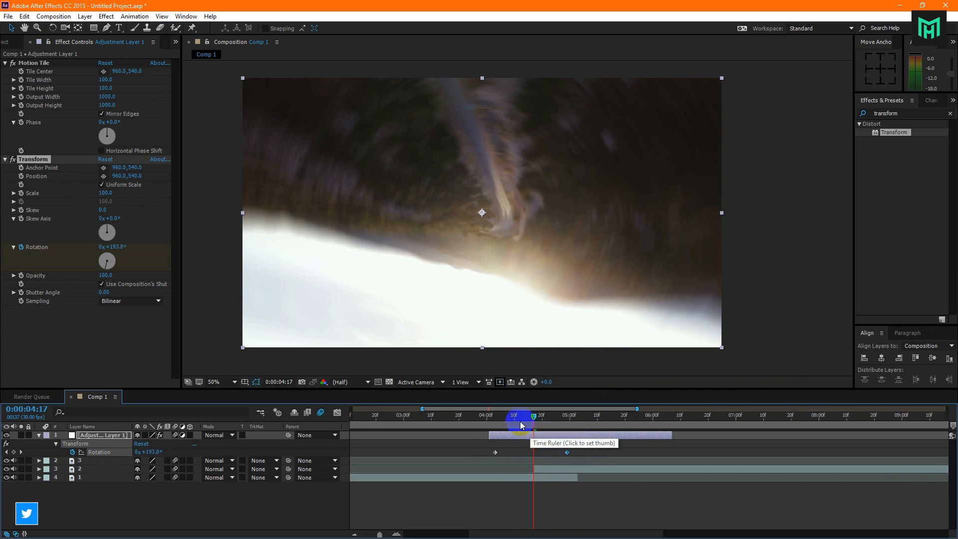
pyautogui.moveTo(519, 415); pyautogui.dragTo(487, 417)
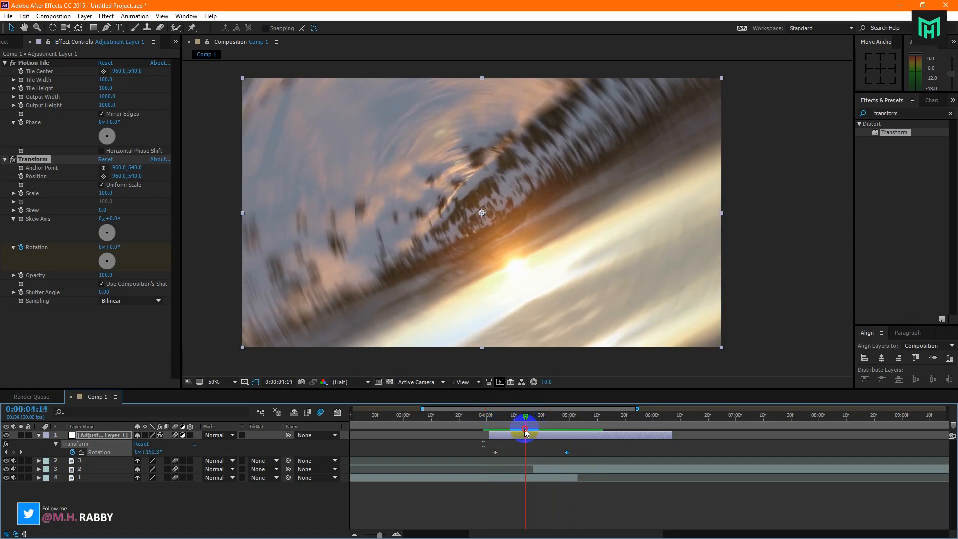
pyautogui.moveTo(524, 428); pyautogui.dragTo(514, 428)
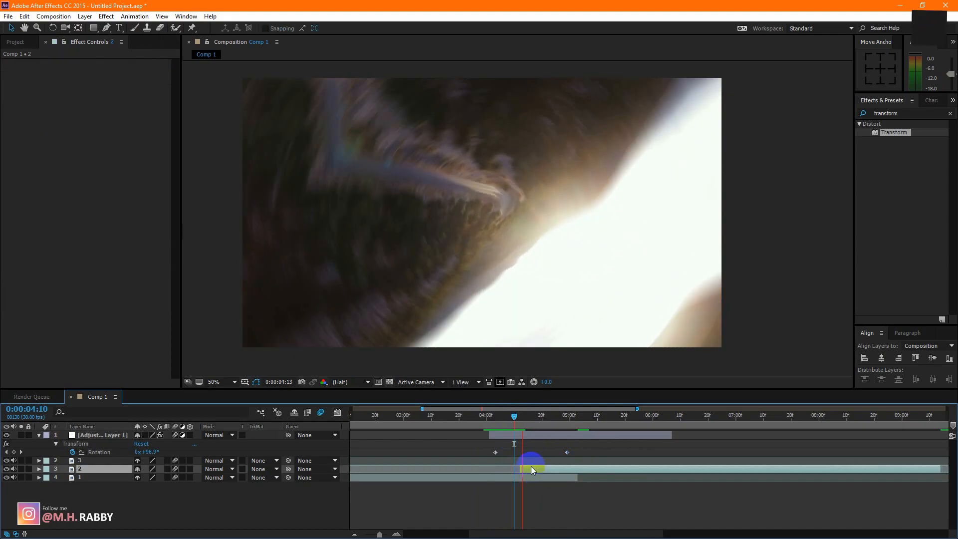
# Step: Slide clip 2's layer bar earlier so it begins mid-spin, then preview the transition
pyautogui.moveTo(531, 469); pyautogui.dragTo(567, 457)
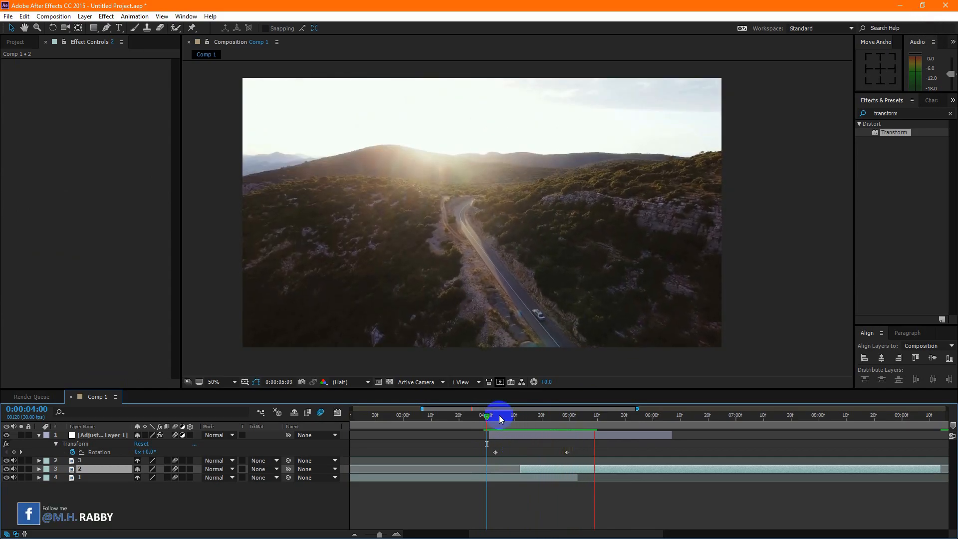
pyautogui.moveTo(500, 415); pyautogui.dragTo(489, 414)
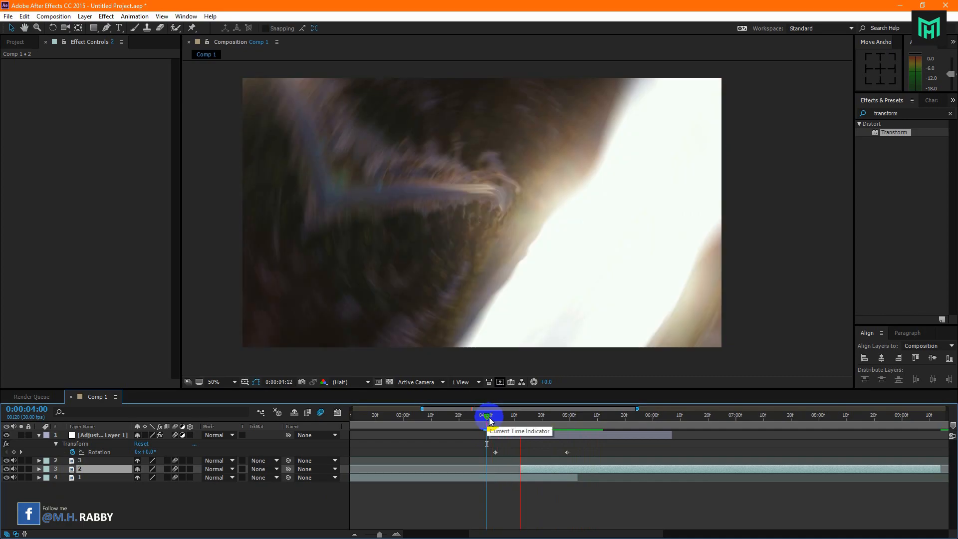
pyautogui.moveTo(489, 415); pyautogui.dragTo(543, 415)
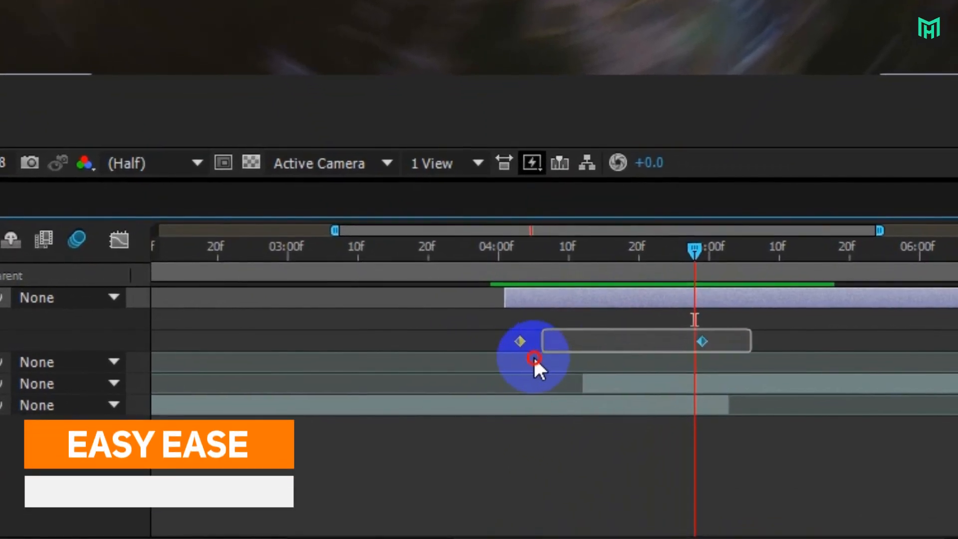
# Step: Apply Easy Ease (F9) to both Rotation keyframes and steepen the Graph Editor speed curve
pyautogui.press('f9')
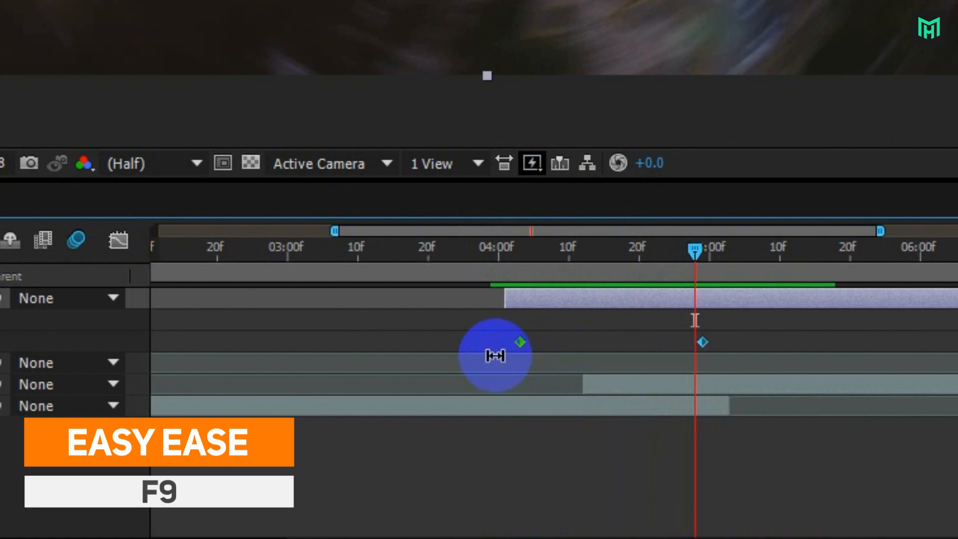
pyautogui.press('f9')
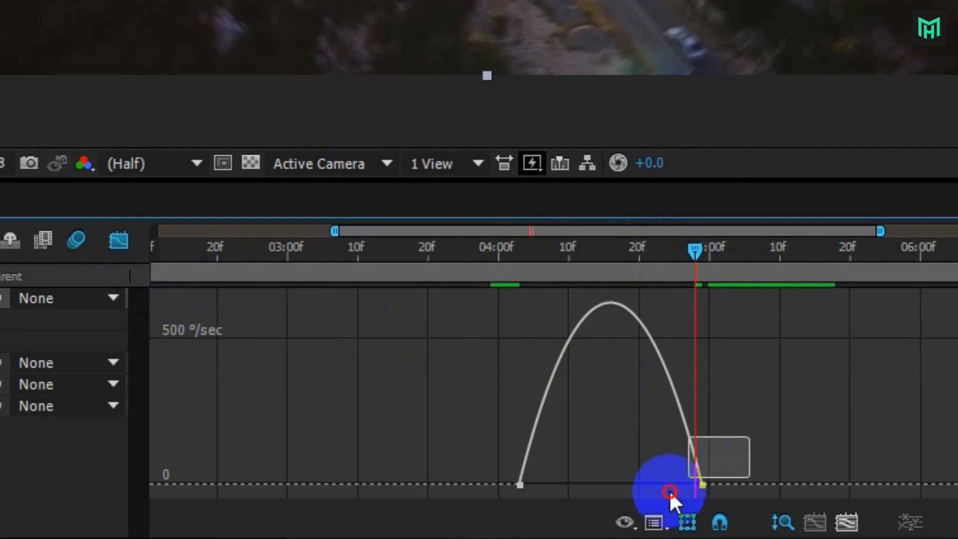
pyautogui.moveTo(668, 492); pyautogui.dragTo(567, 510)
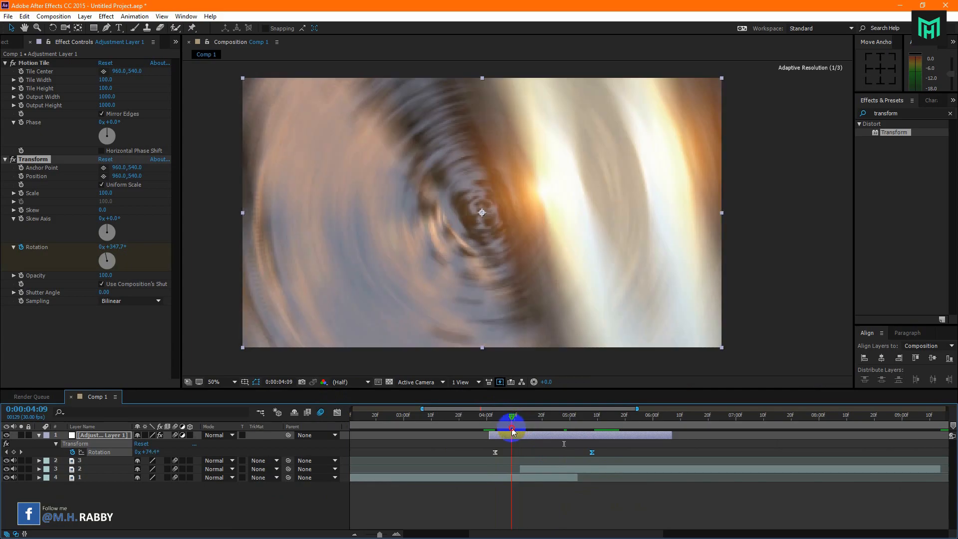
pyautogui.click(494, 414)
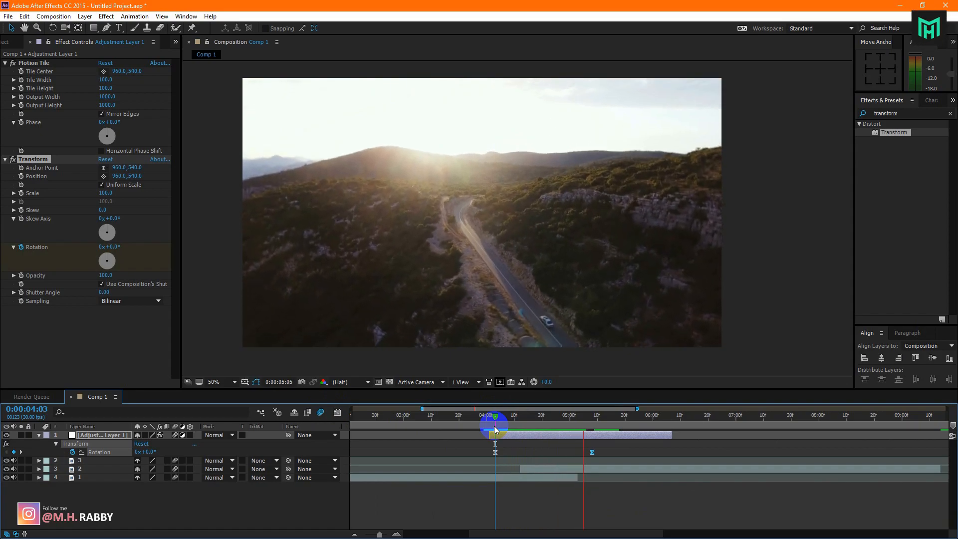
pyautogui.moveTo(495, 414); pyautogui.dragTo(481, 414)
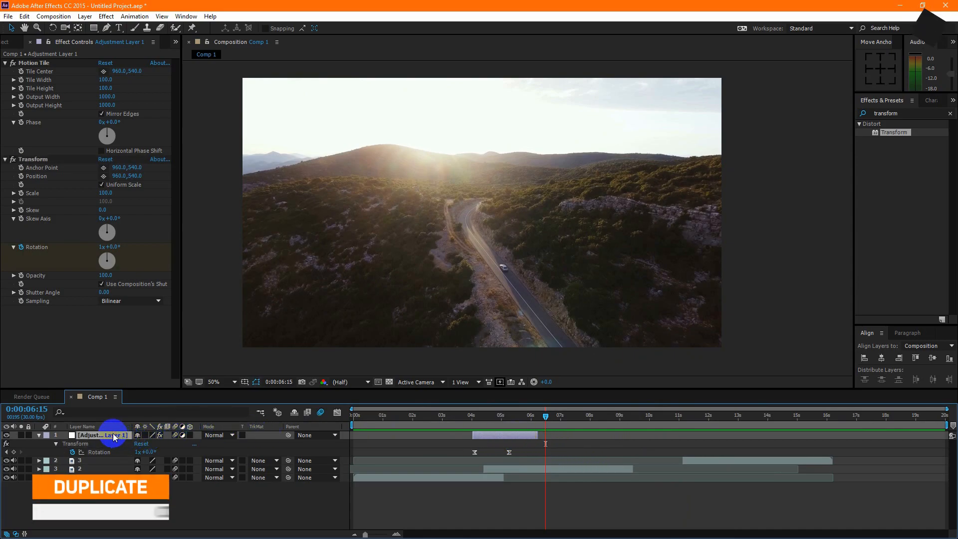
# Step: Duplicate Adjustment Layer 1 with Ctrl+D over the clip 2–3 cut and adjust clip 3's start
pyautogui.press('ctrl+d')
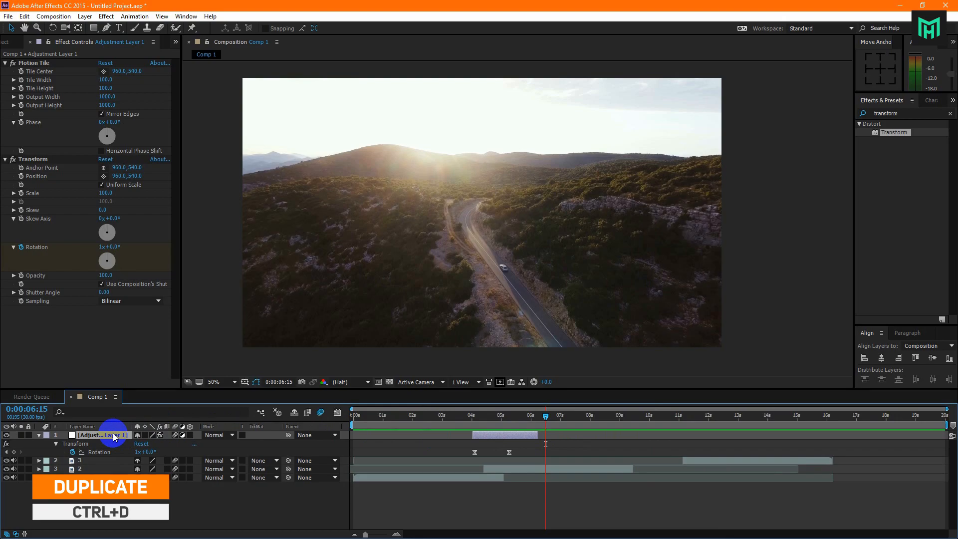
pyautogui.press('ctrl+d')
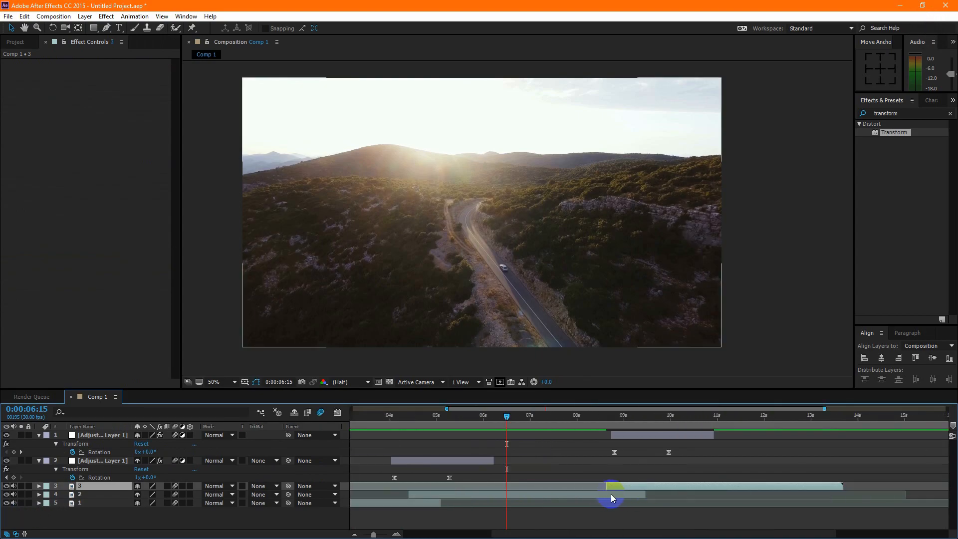
pyautogui.click(583, 434)
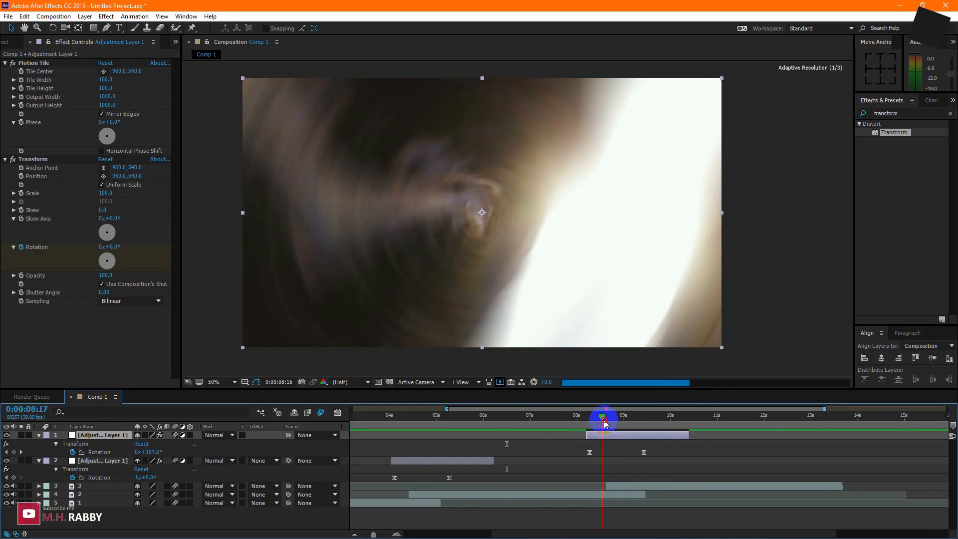
pyautogui.moveTo(603, 419); pyautogui.dragTo(592, 419)
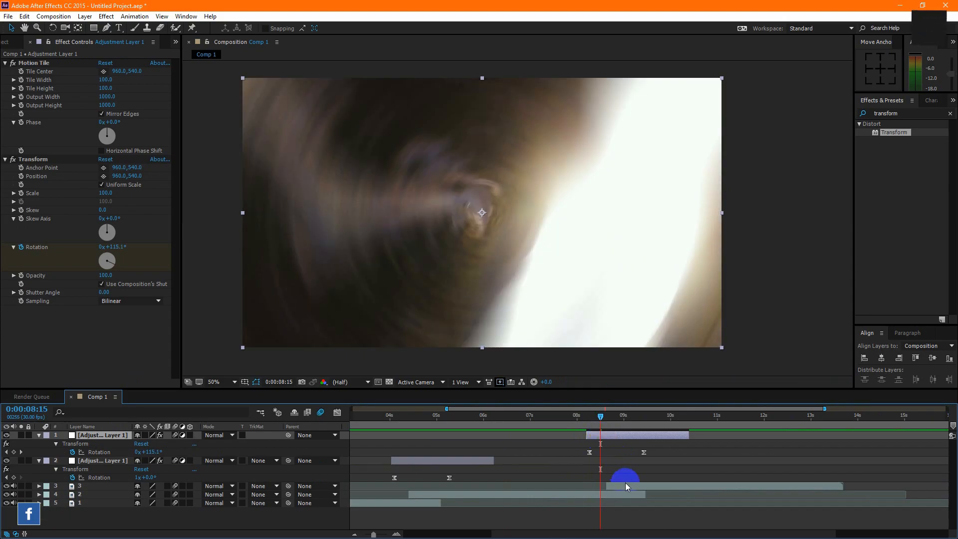
pyautogui.click(101, 484)
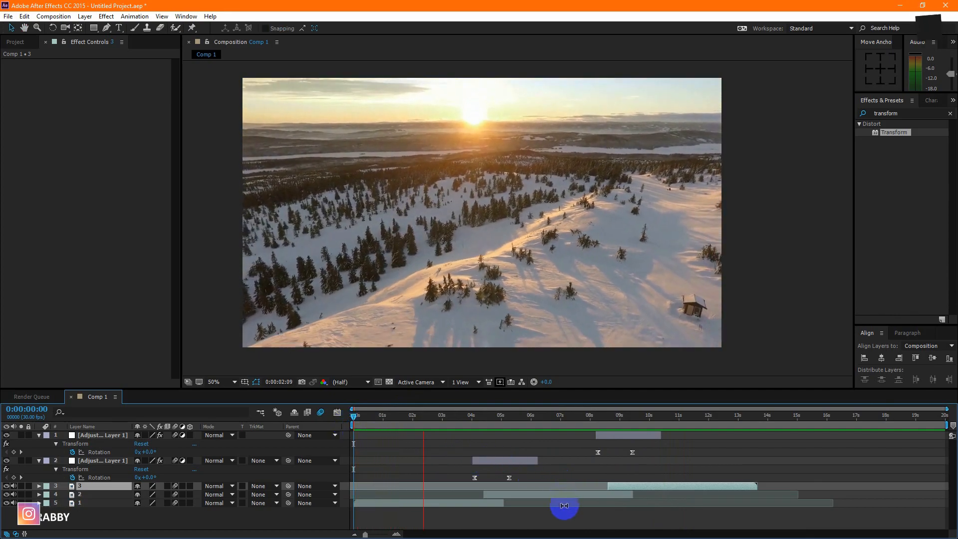
pyautogui.click(482, 408)
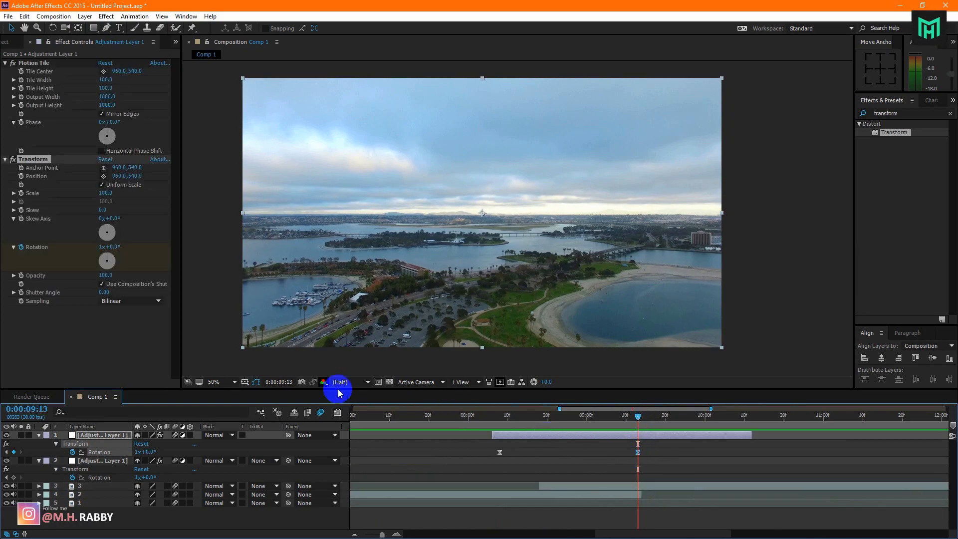
# Step: Set the copied layer's final Rotation keyframe to -1x+0.0, keeping the eased keyframes selected
pyautogui.doubleClick(109, 247)
pyautogui.write('-')
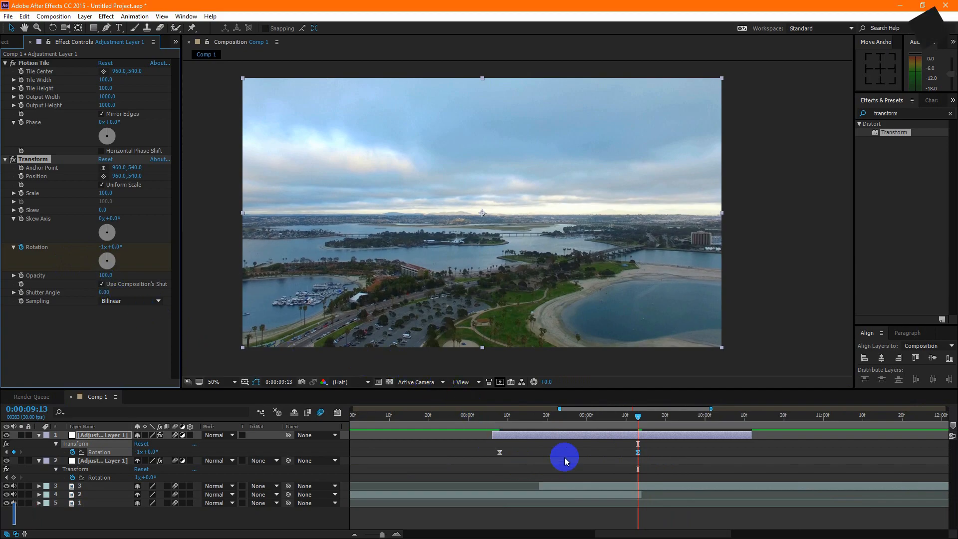
pyautogui.moveTo(637, 415); pyautogui.dragTo(588, 420)
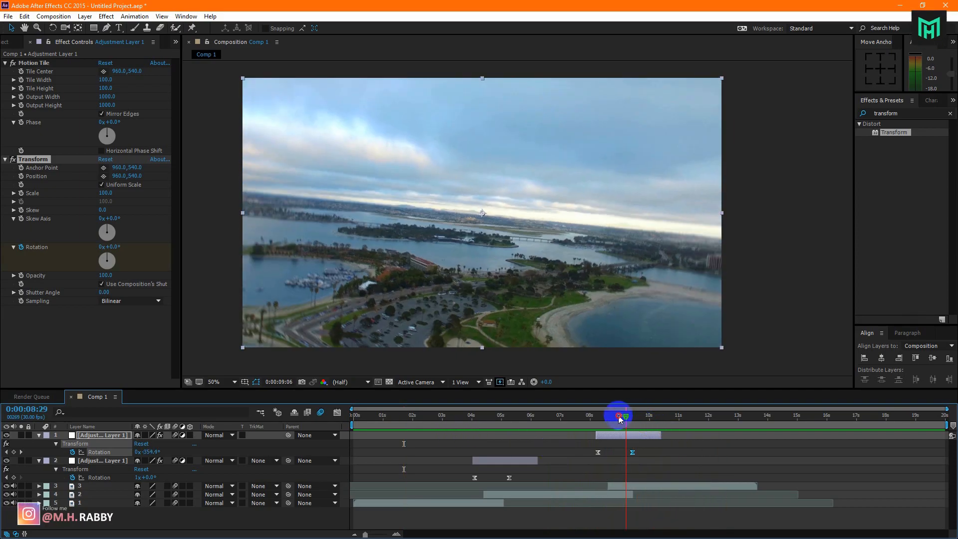
pyautogui.moveTo(618, 415); pyautogui.dragTo(613, 415)
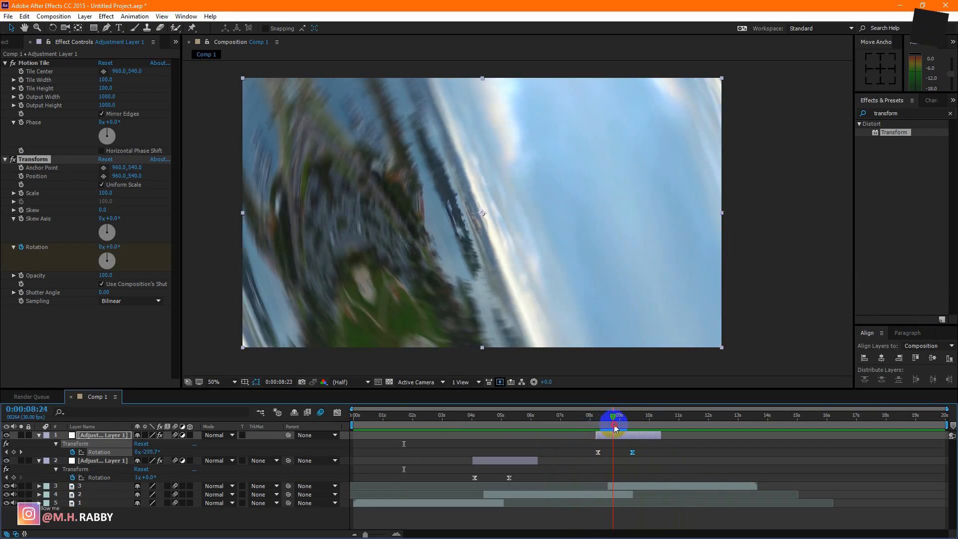
pyautogui.moveTo(612, 425); pyautogui.dragTo(639, 437)
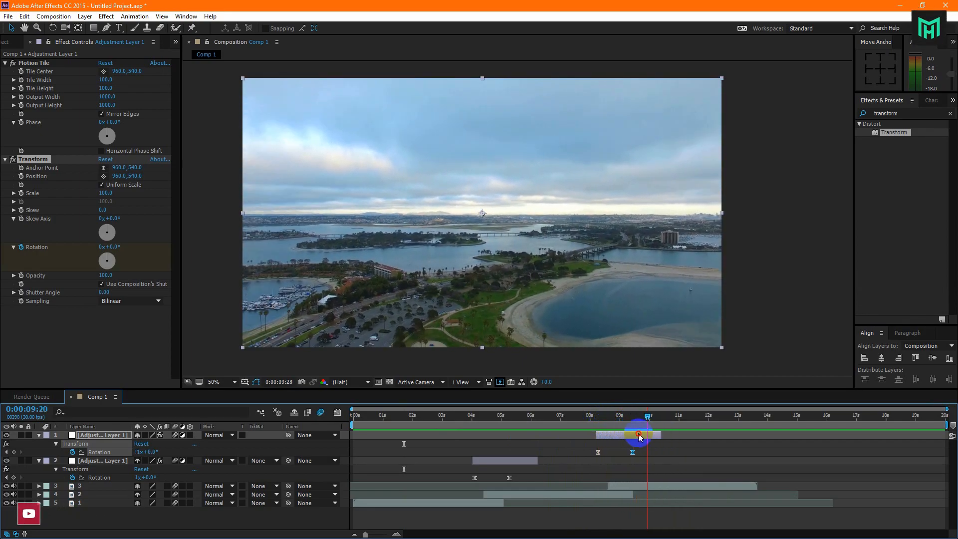